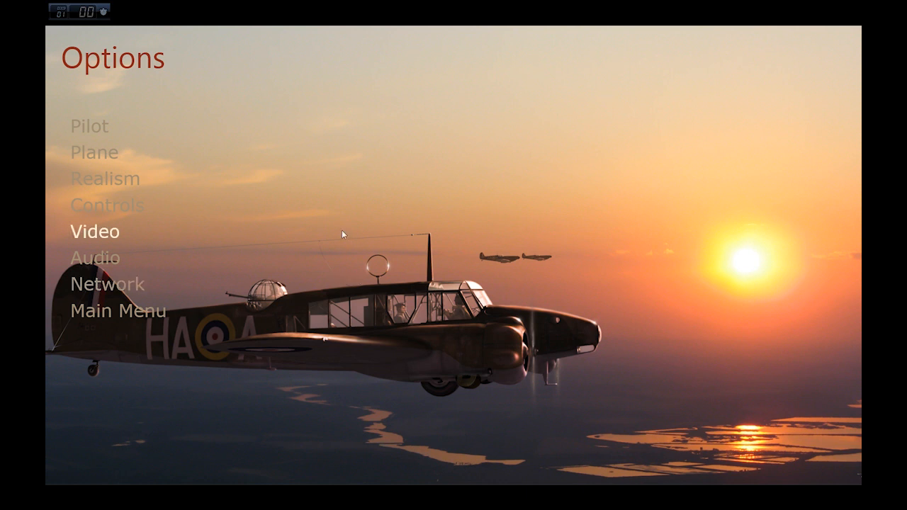
# - Back out of the game's audio settings, exit the game, and reveal the bare desktop
pyautogui.click(107, 205)
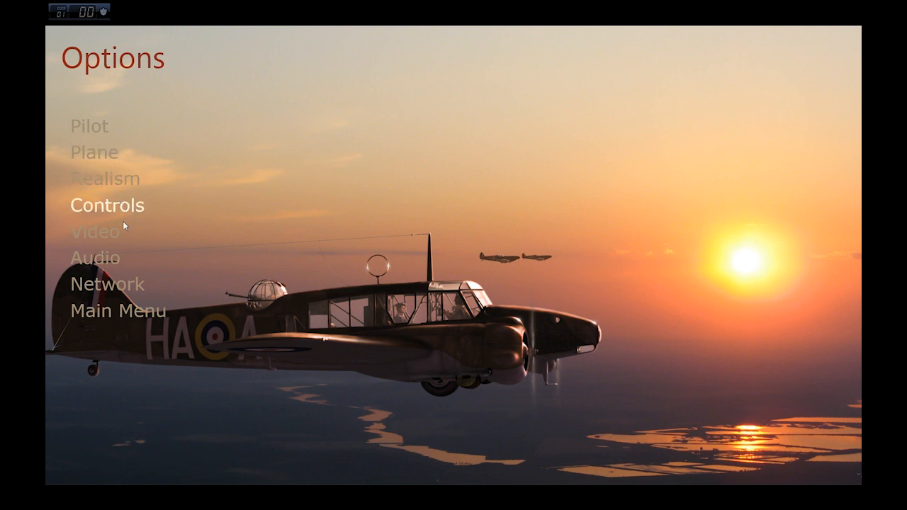
pyautogui.click(92, 257)
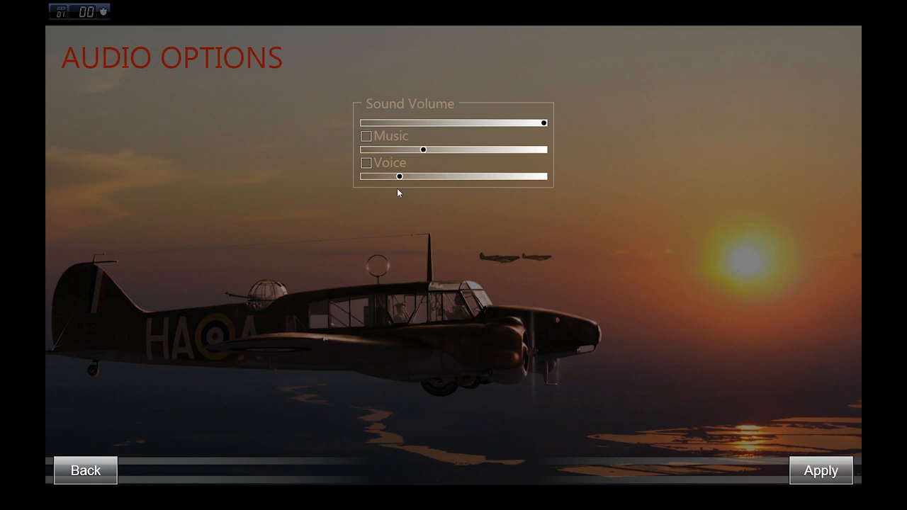
pyautogui.moveTo(501, 199)
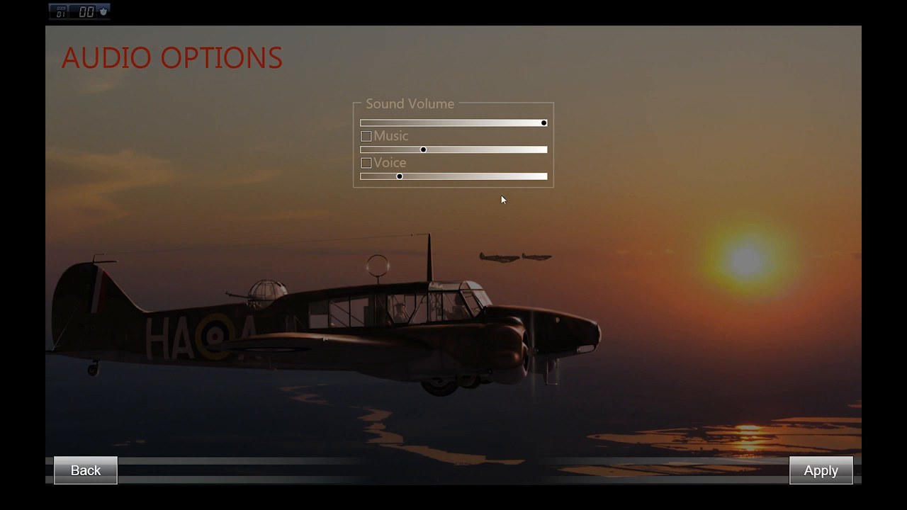
pyautogui.moveTo(555, 119)
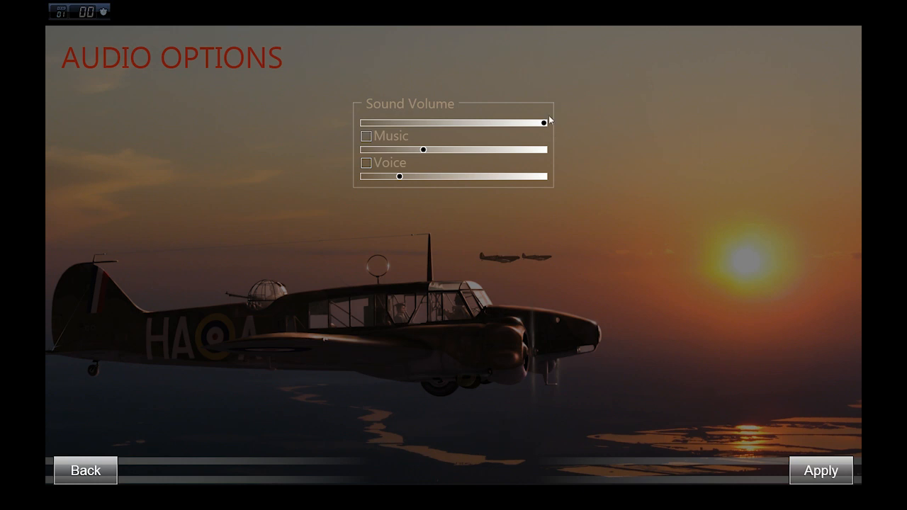
pyautogui.moveTo(615, 187)
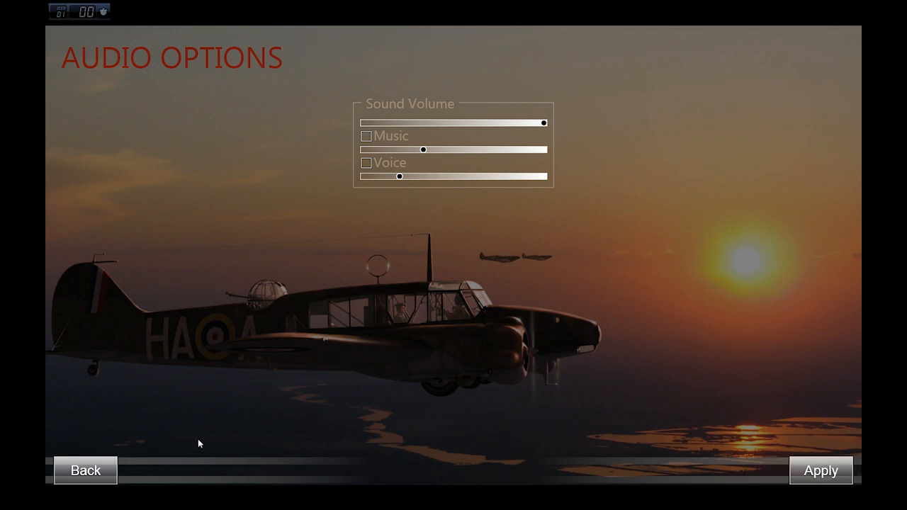
pyautogui.click(85, 470)
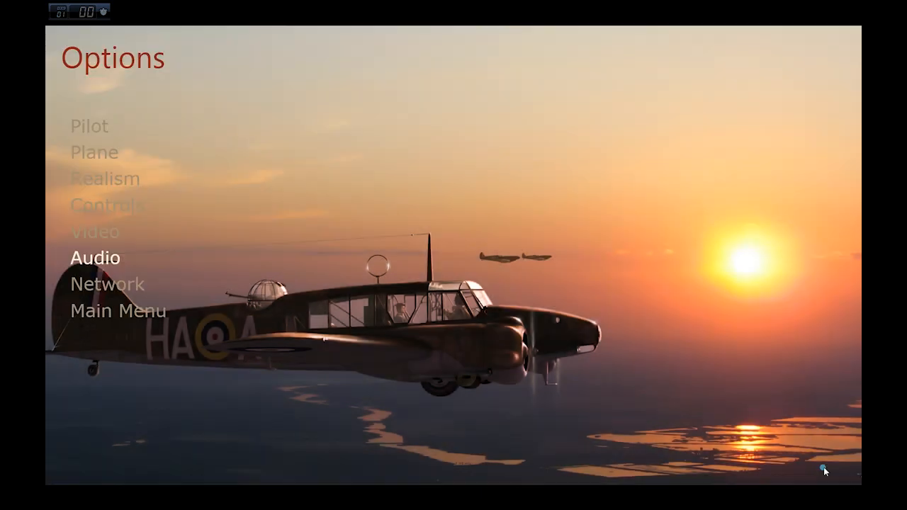
pyautogui.moveTo(298, 256)
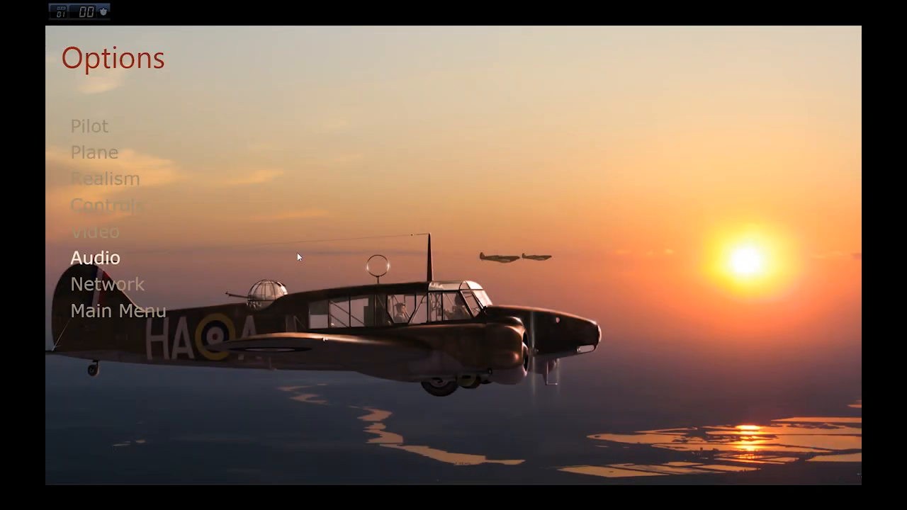
pyautogui.click(94, 231)
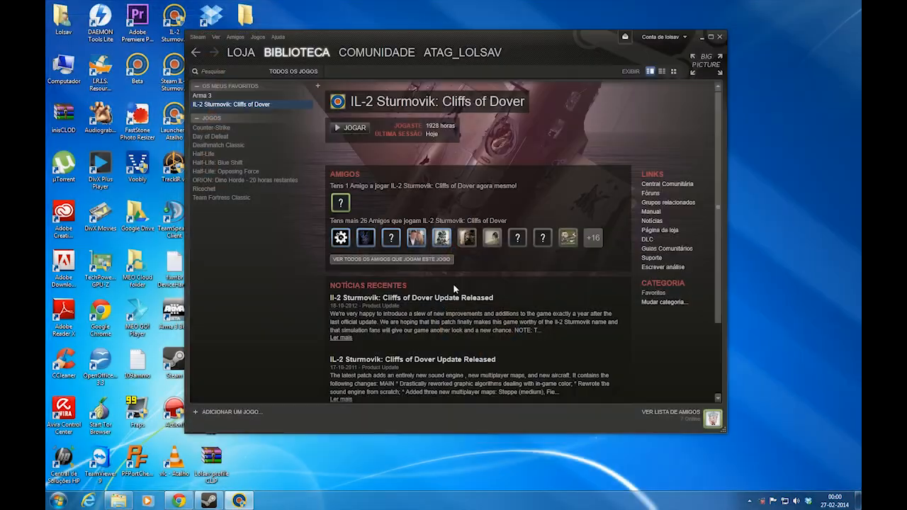
pyautogui.moveTo(812, 493)
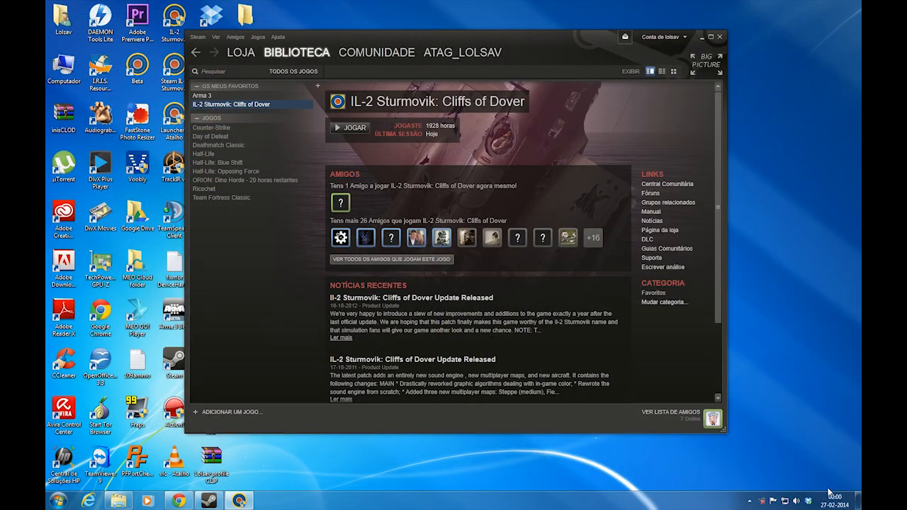
pyautogui.moveTo(858, 496)
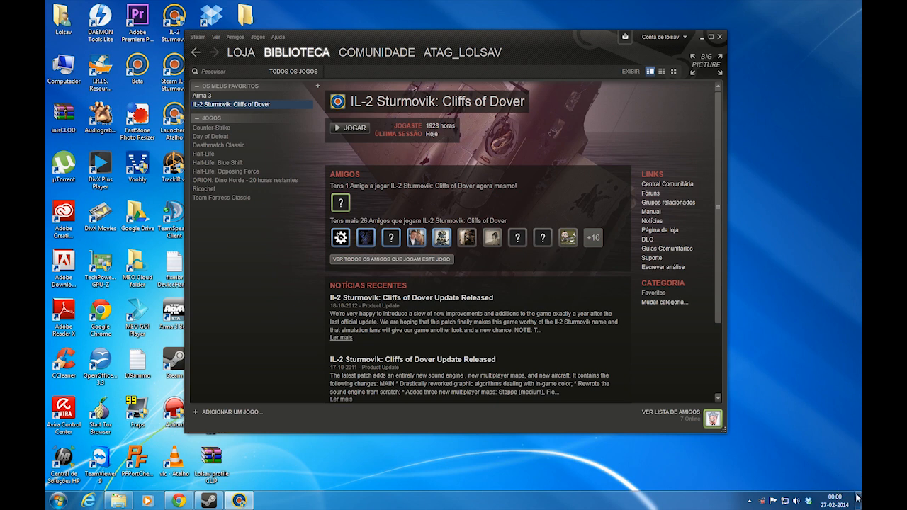
pyautogui.click(350, 127)
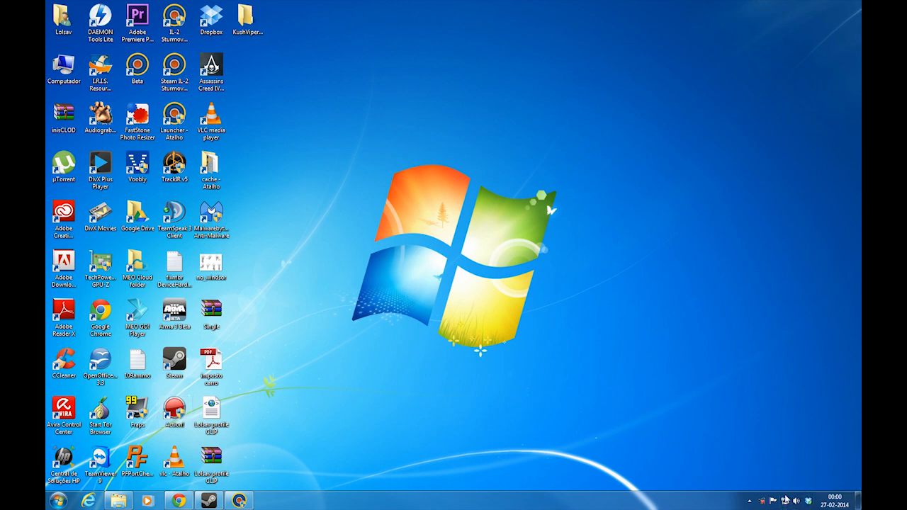
# - Open Abrir o Misturador de Volume from the speaker icon's right-click menu
pyautogui.rightClick(796, 501)
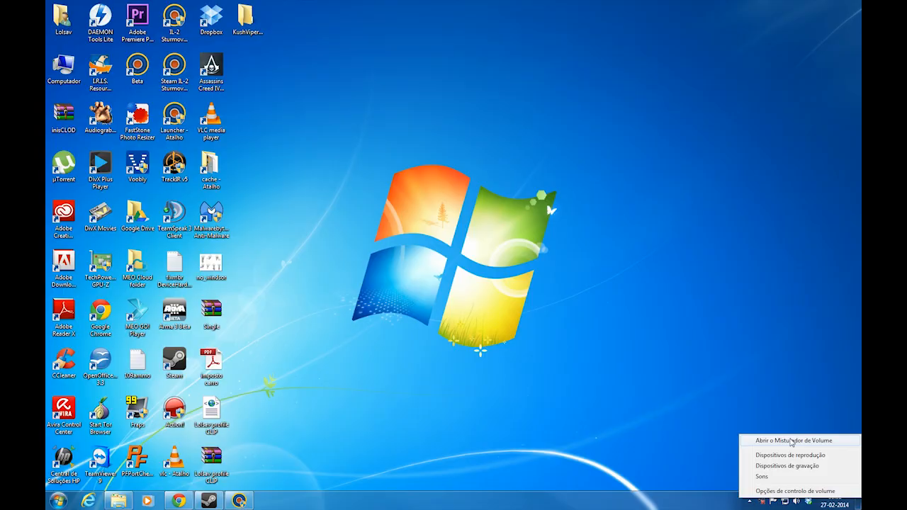
pyautogui.click(795, 440)
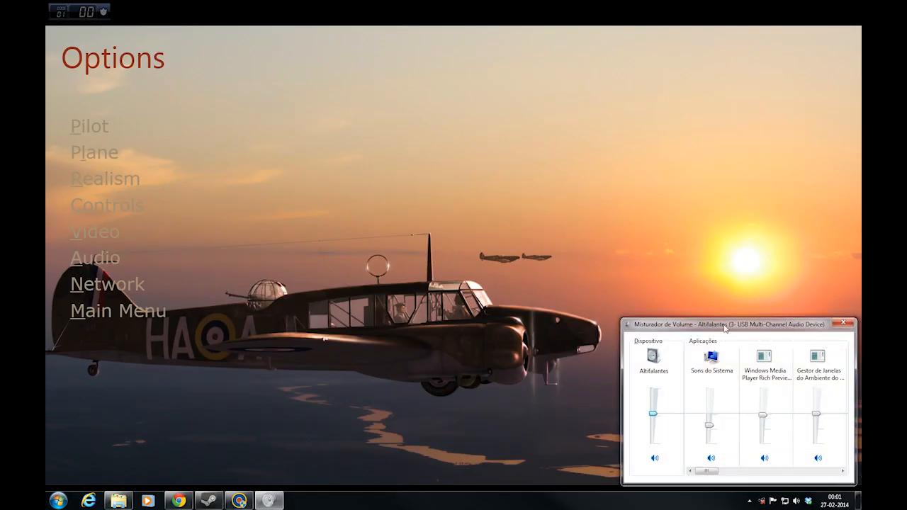
# - Centre the mixer, scroll to IL-2 Sturmovik: Cliffs of Dover and lower its slider to 20
pyautogui.moveTo(729, 324); pyautogui.dragTo(505, 199)
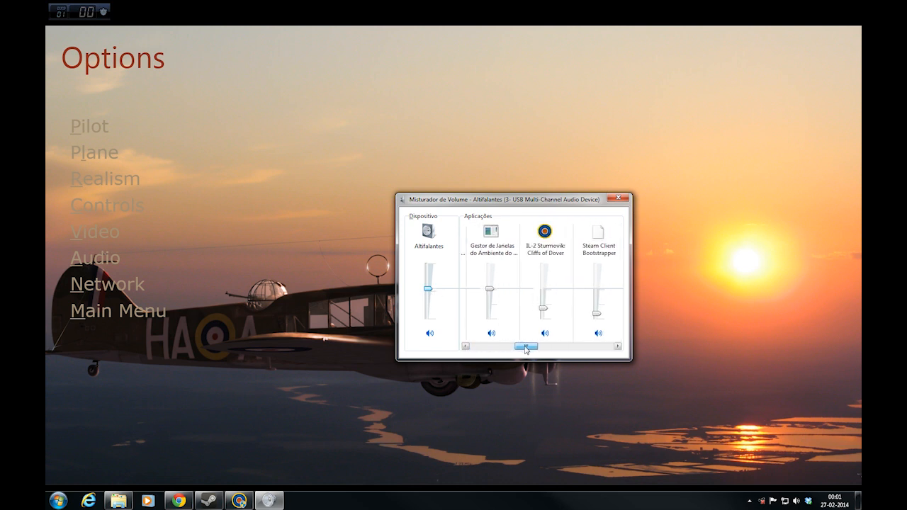
pyautogui.moveTo(528, 346); pyautogui.dragTo(530, 347)
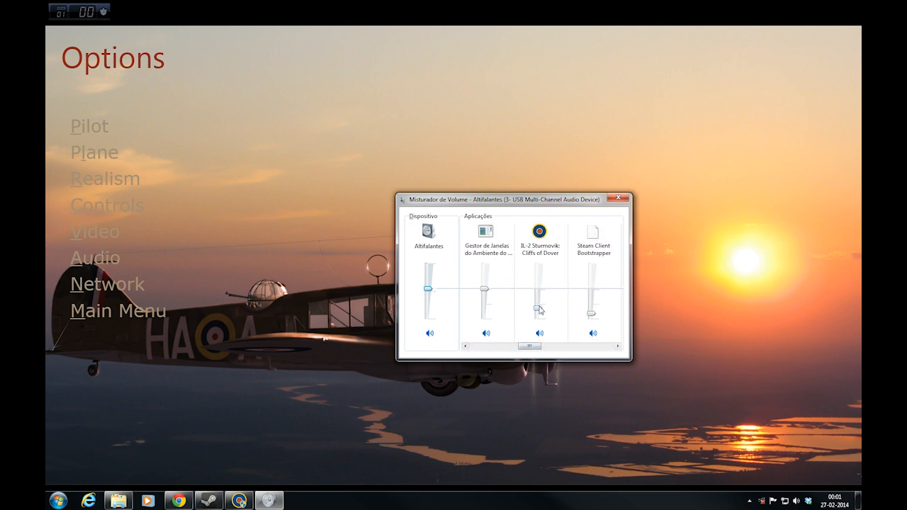
pyautogui.moveTo(540, 287); pyautogui.dragTo(540, 306)
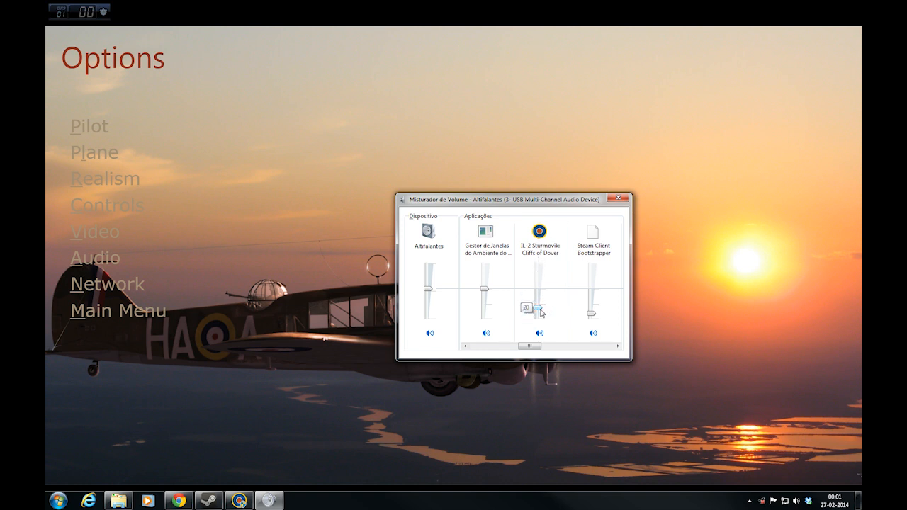
pyautogui.moveTo(539, 306); pyautogui.dragTo(540, 306)
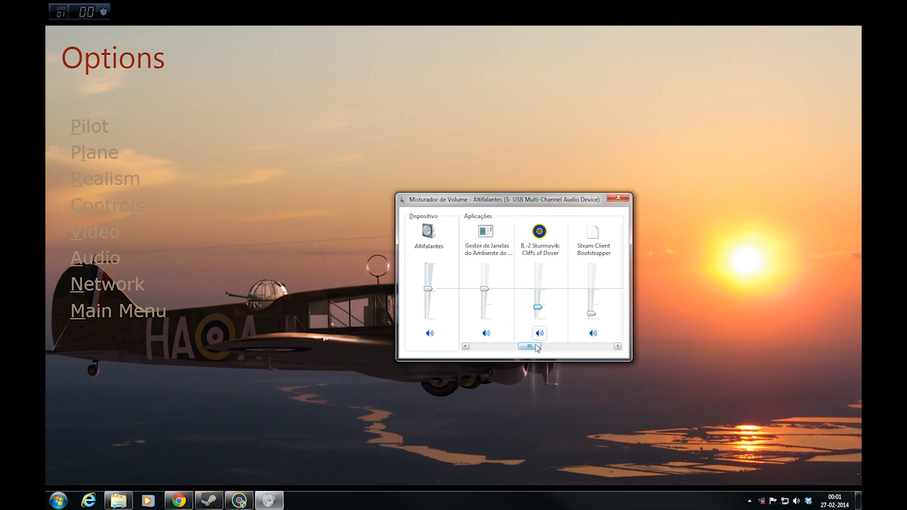
pyautogui.moveTo(531, 346); pyautogui.dragTo(563, 346)
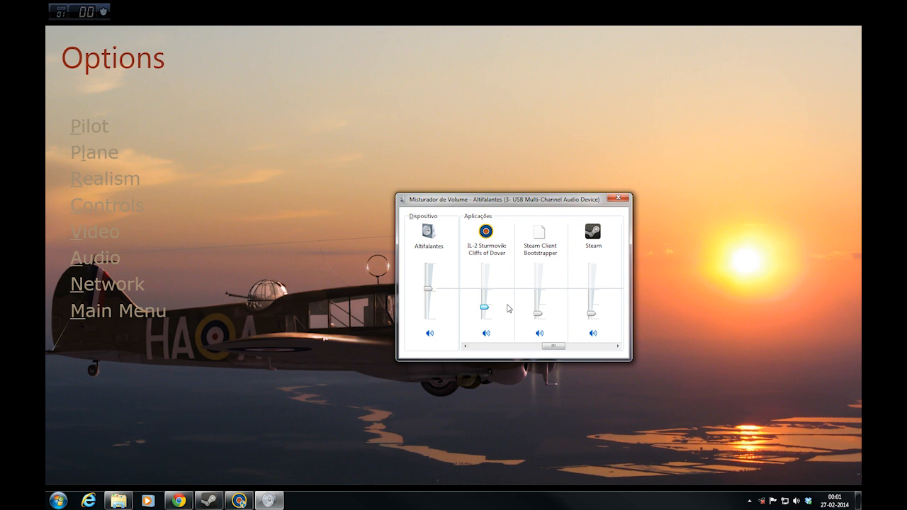
pyautogui.moveTo(510, 300)
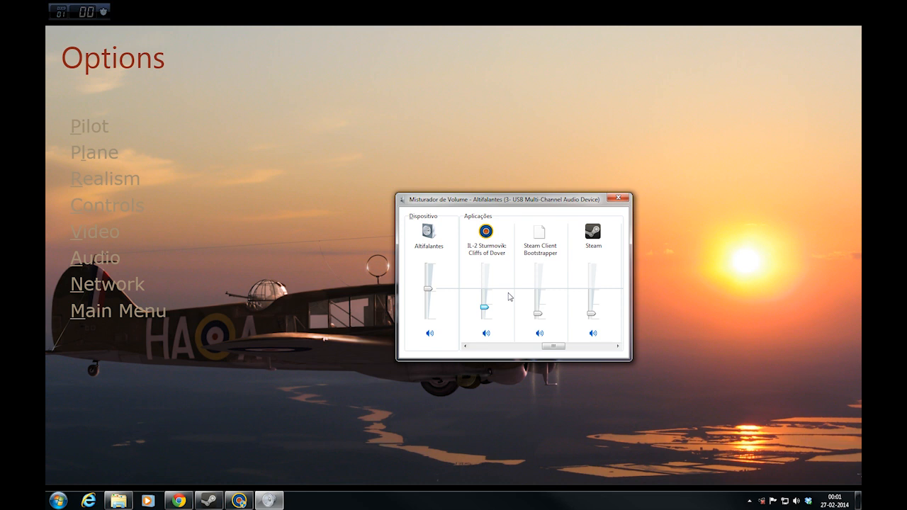
pyautogui.moveTo(500, 303)
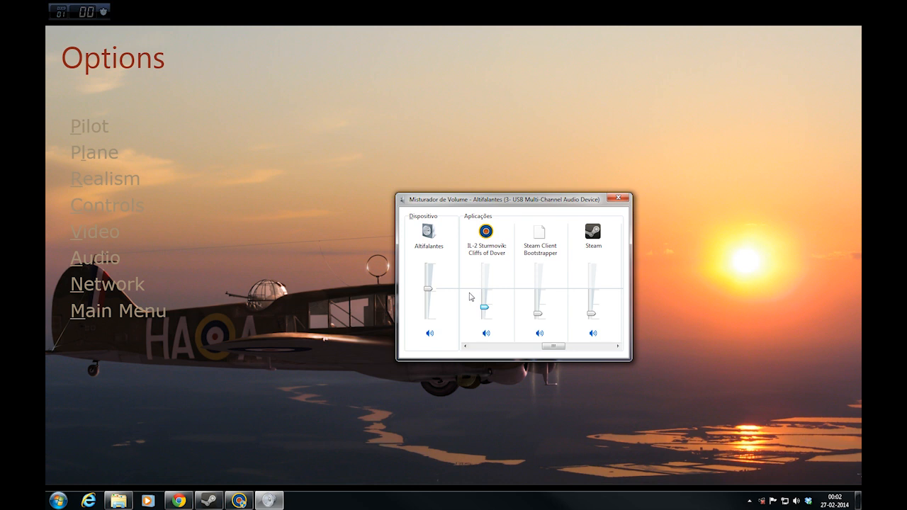
pyautogui.moveTo(509, 199); pyautogui.dragTo(467, 112)
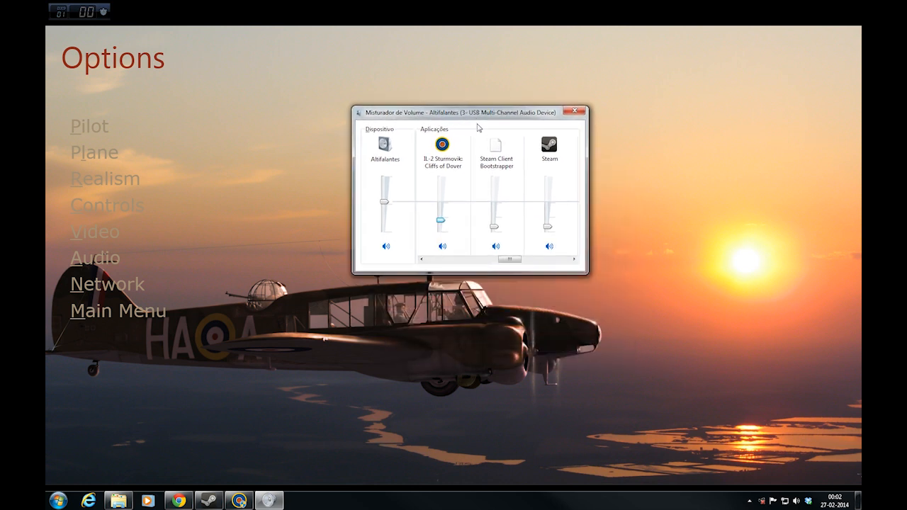